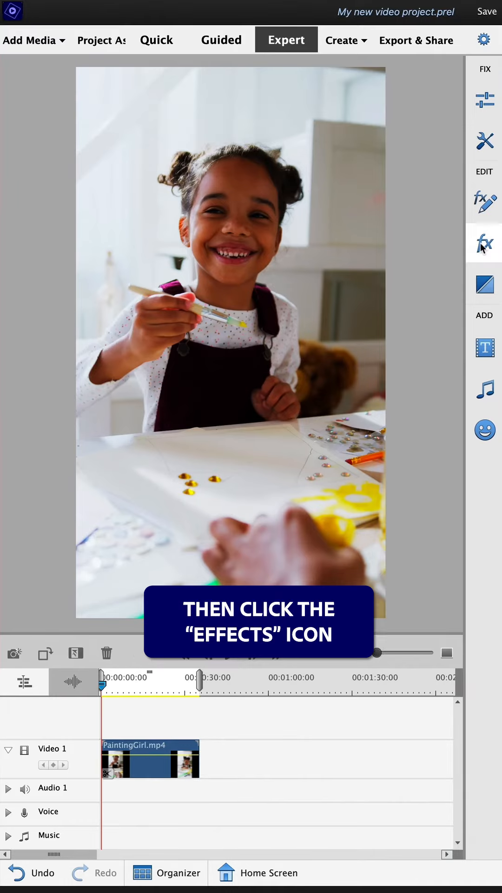
Drop the Conceptual artistic effect from the Effects library onto the video preview
{"action": "left_click", "coordinate": [484, 242]}
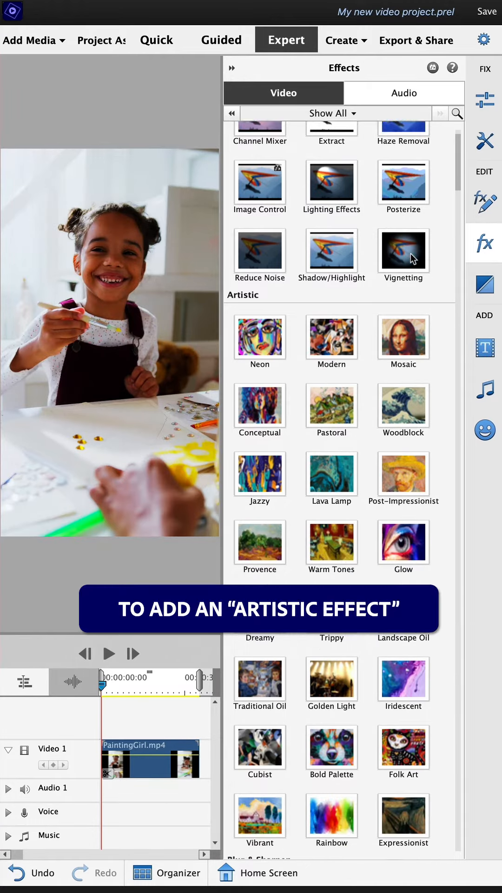
{"action": "scroll", "scroll_direction": "down", "scroll_amount": 3}
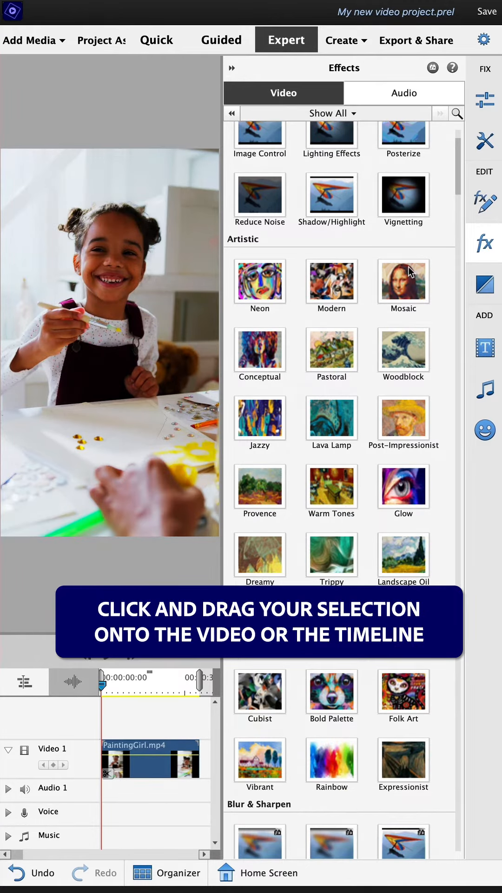
{"action": "left_click", "coordinate": [403, 421]}
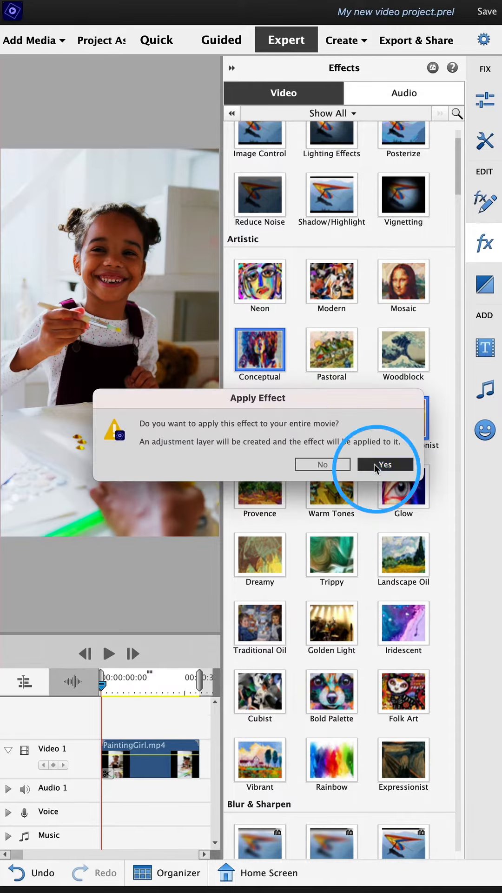
Confirm applying the effect to the entire movie on an adjustment layer and preview it
{"action": "left_click", "coordinate": [385, 465]}
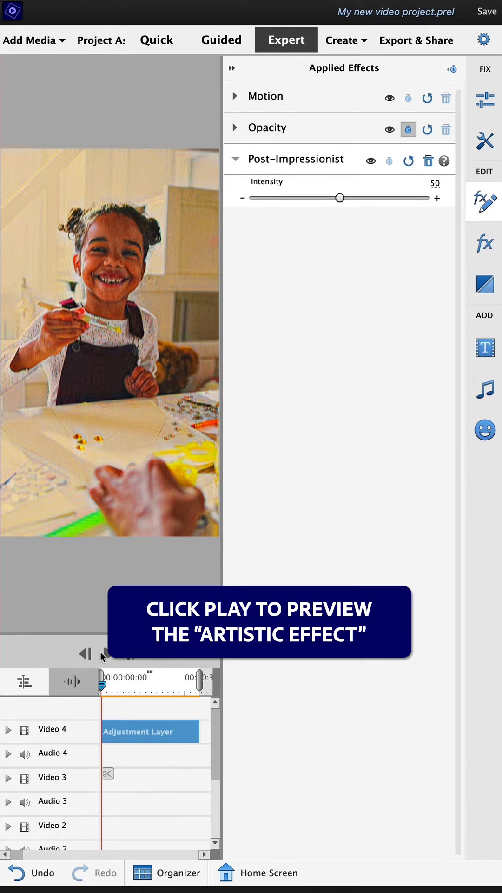
{"action": "left_click", "coordinate": [109, 653]}
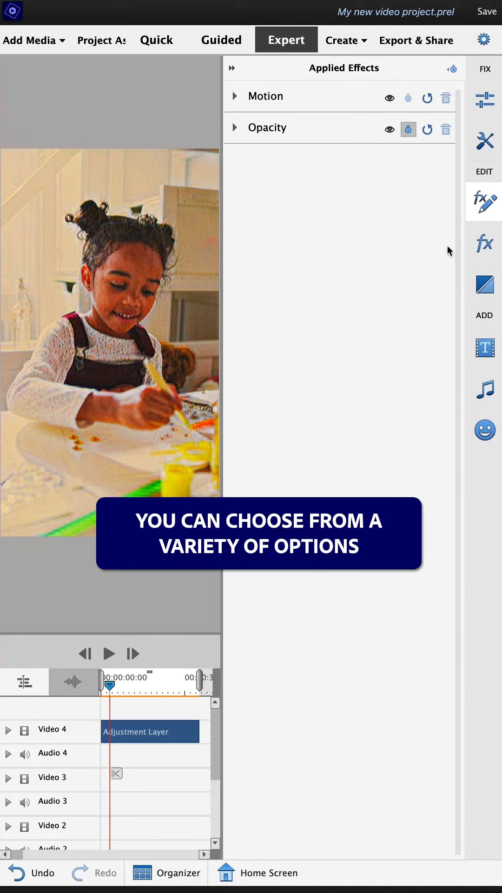
Swap the adjustment layer to the Rainbow artistic effect, preview it, then pause
{"action": "left_click", "coordinate": [483, 243]}
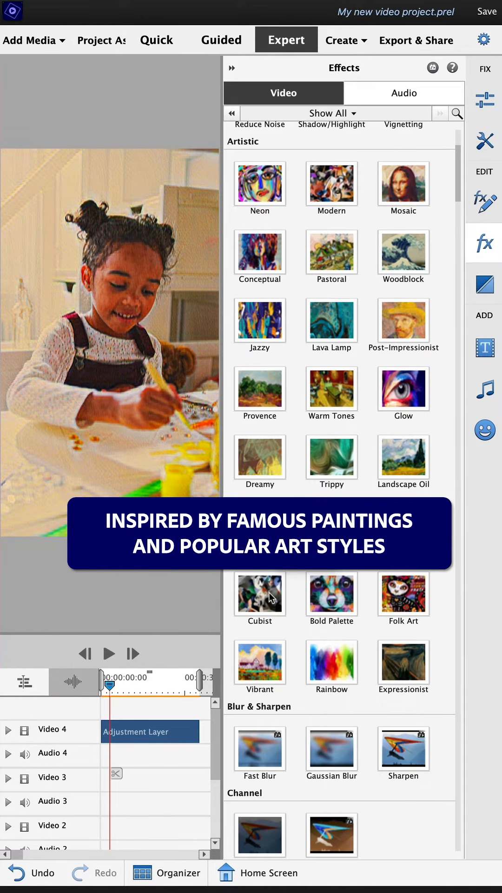
{"action": "left_click", "coordinate": [332, 662]}
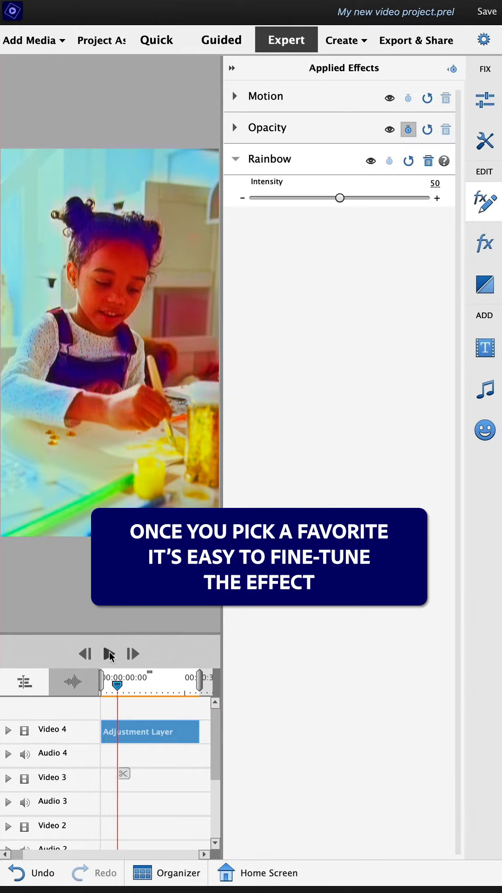
{"action": "left_click", "coordinate": [109, 654]}
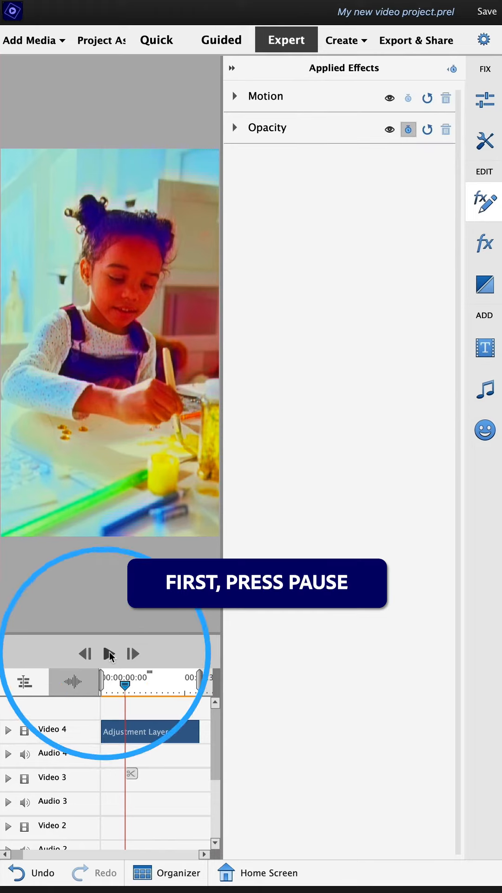
{"action": "left_click", "coordinate": [109, 654]}
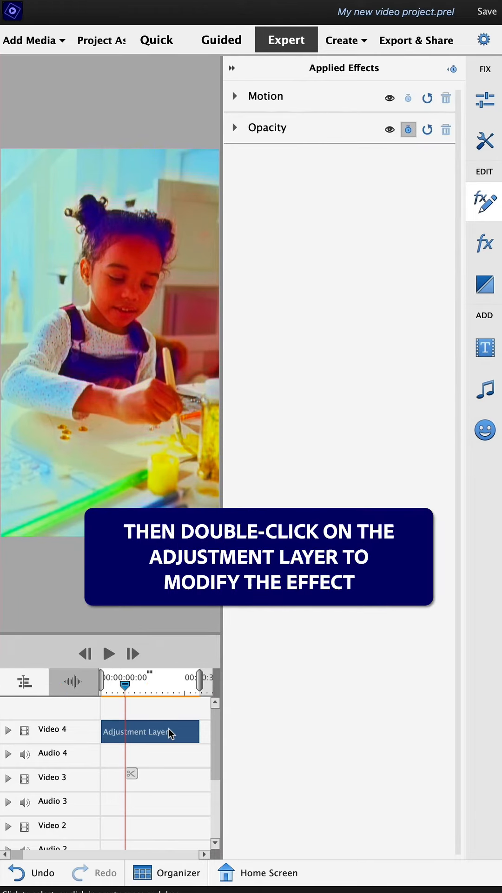
Set the adjustment layer's Rainbow intensity to 55 in Applied Effects and replay the movie
{"action": "double_click", "coordinate": [149, 732]}
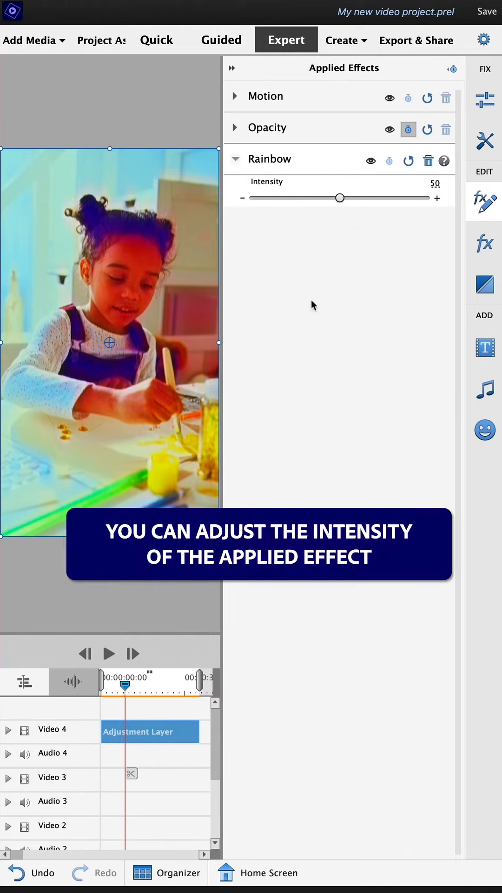
{"action": "left_click_drag", "start_coordinate": [340, 197], "coordinate": [274, 197]}
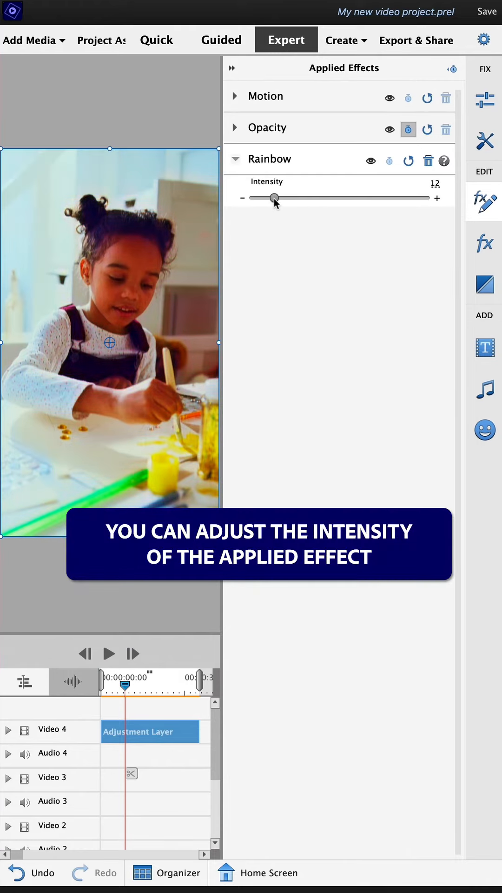
{"action": "left_click_drag", "start_coordinate": [275, 197], "coordinate": [412, 197]}
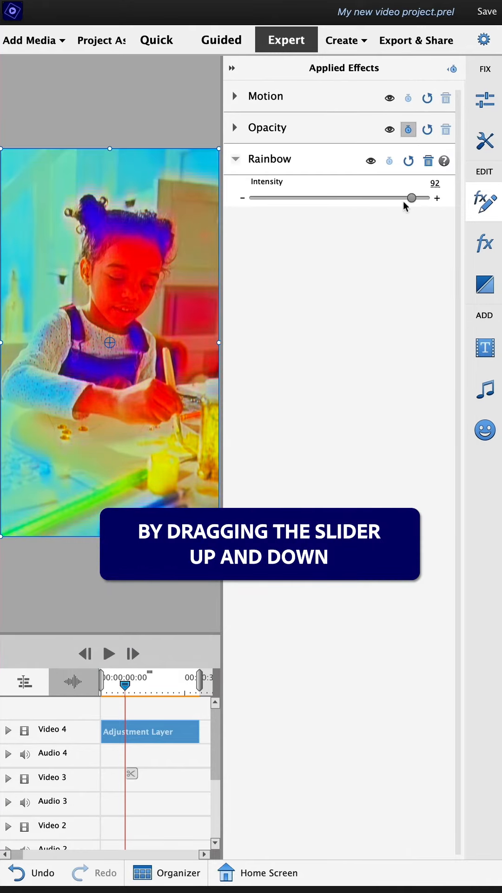
{"action": "left_click_drag", "start_coordinate": [412, 197], "coordinate": [350, 197]}
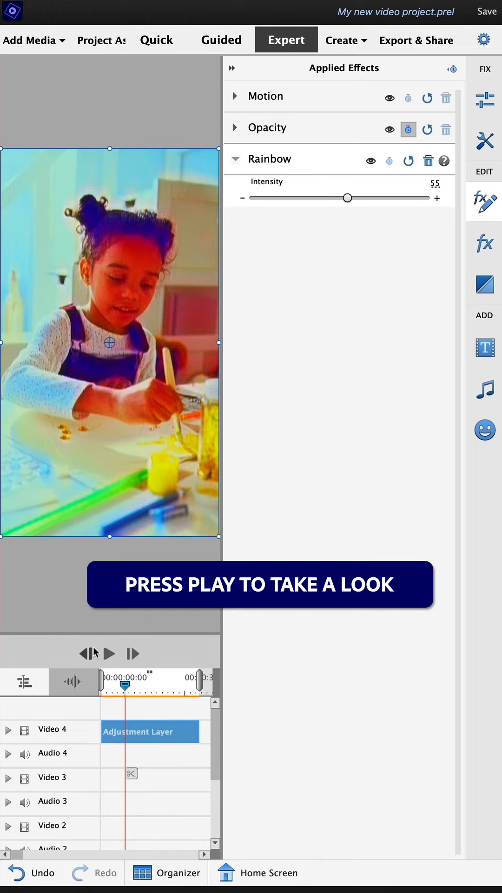
{"action": "left_click", "coordinate": [107, 654]}
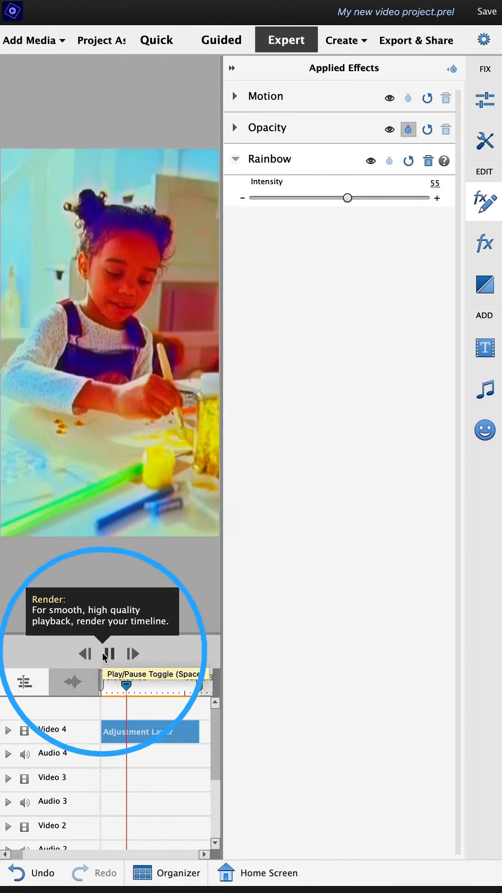
{"action": "left_click", "coordinate": [108, 653]}
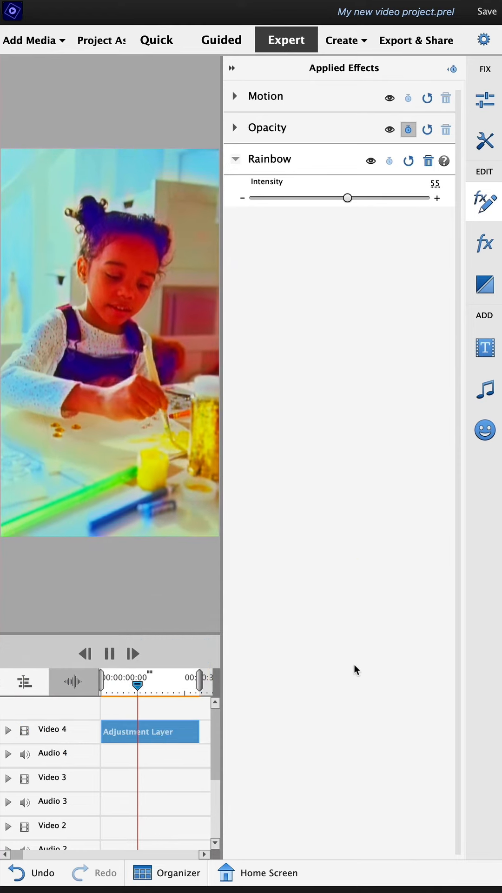